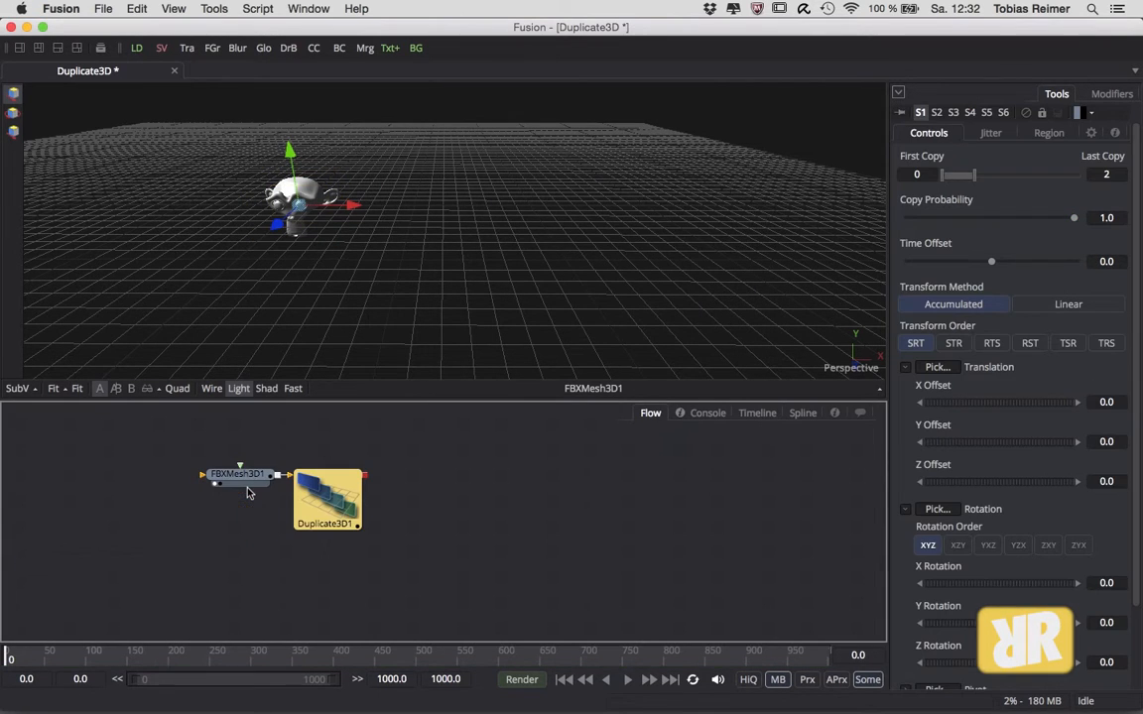
- Move Duplicate3D1 right of the FBX mesh node and view its output
{"action": "left_click_drag", "start_coordinate": [327, 501], "coordinate": [372, 502]}
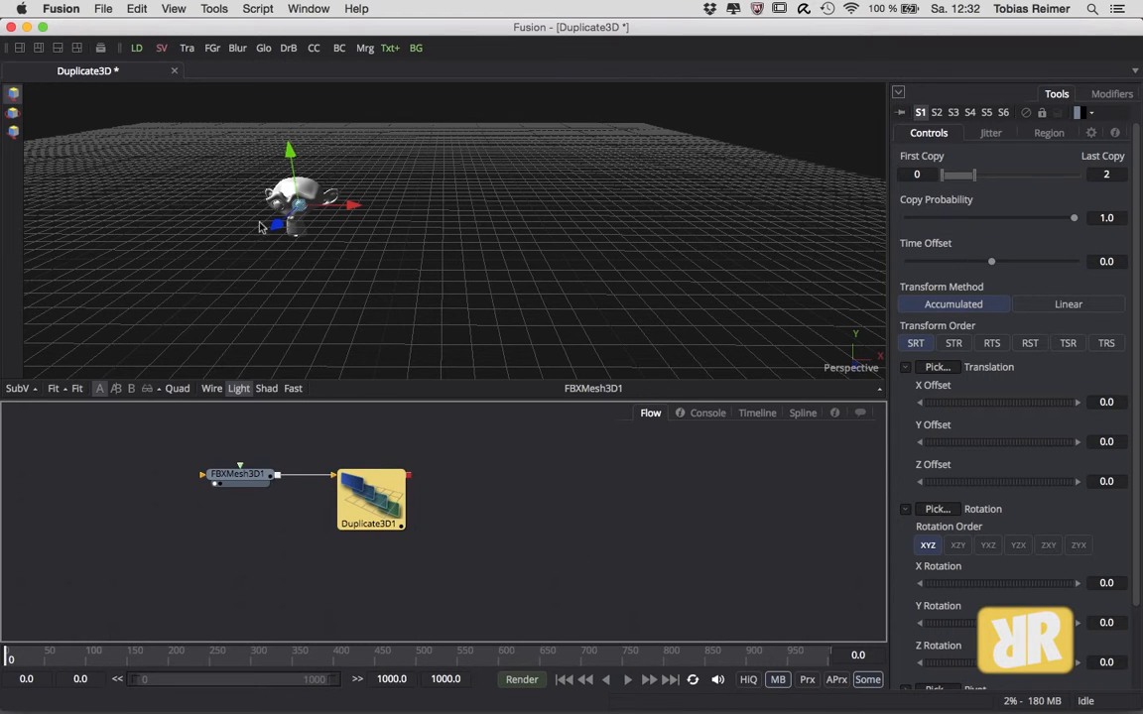
{"action": "mouse_move", "coordinate": [292, 264]}
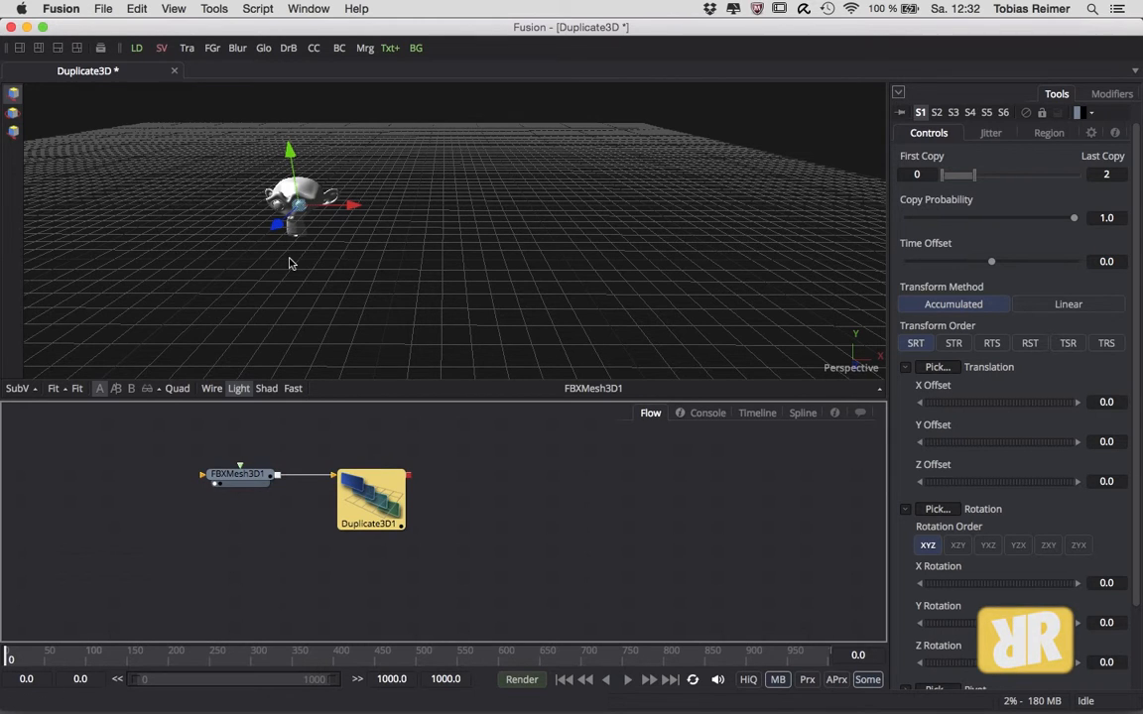
{"action": "left_click", "coordinate": [371, 501]}
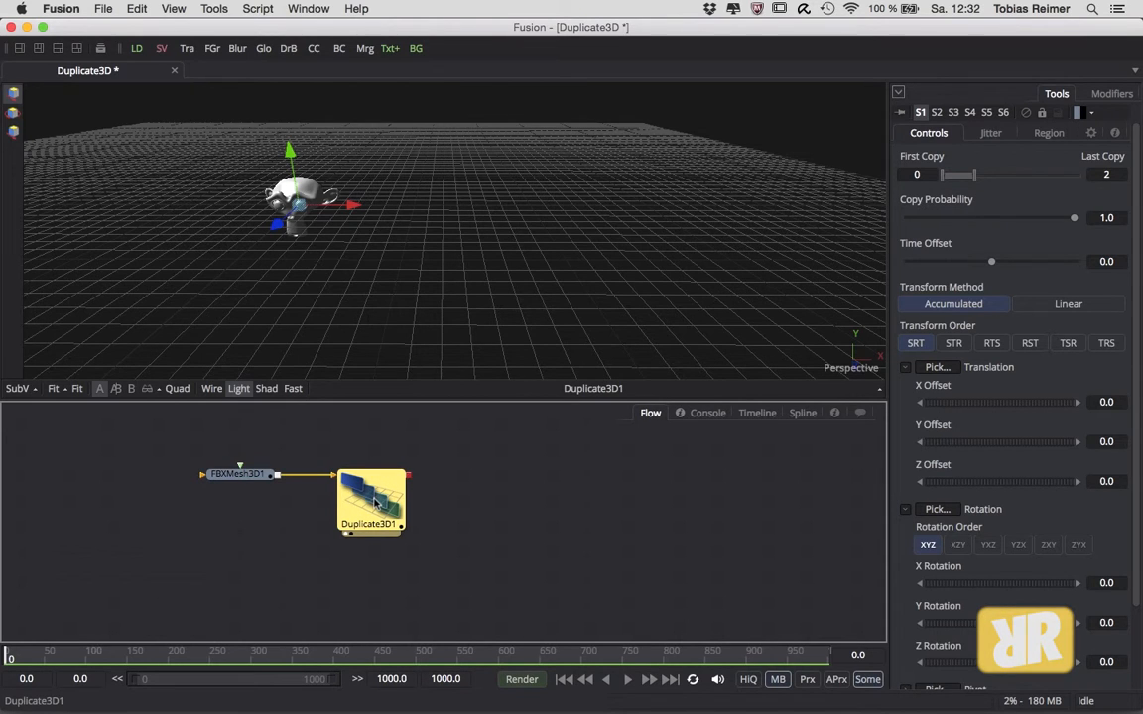
{"action": "mouse_move", "coordinate": [692, 523]}
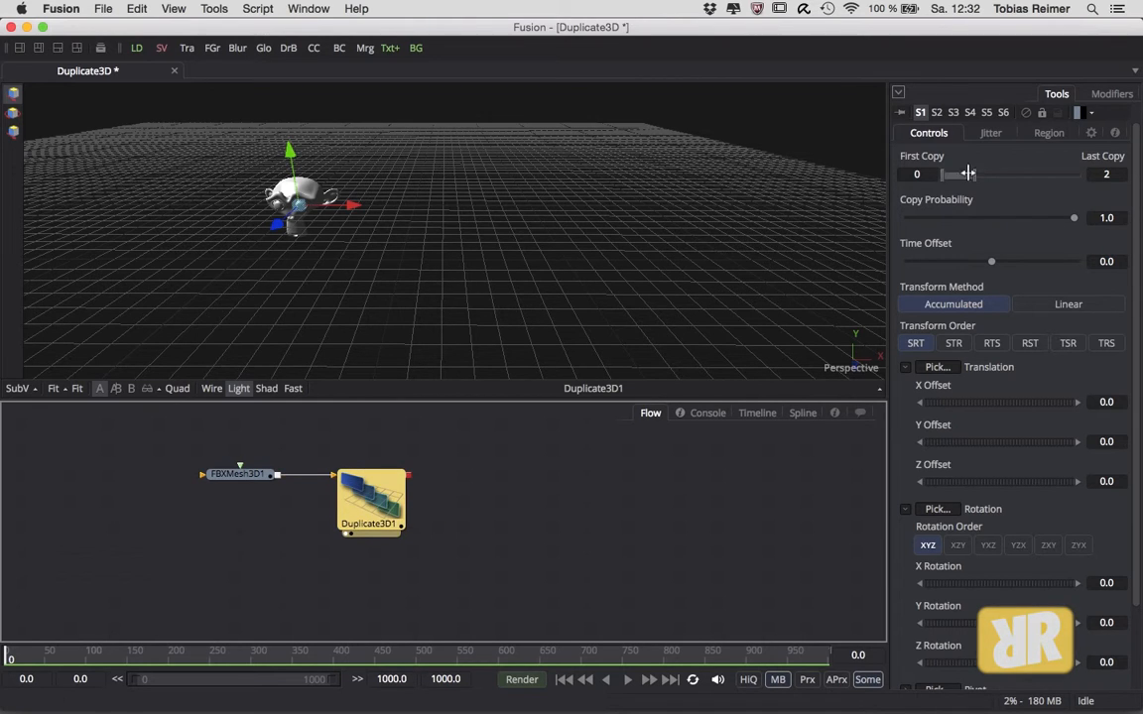
- Give Duplicate3D1 a Last Copy of 4 and an X Offset of 1.5
{"action": "left_click", "coordinate": [1106, 173]}
{"action": "type", "text": "4"}
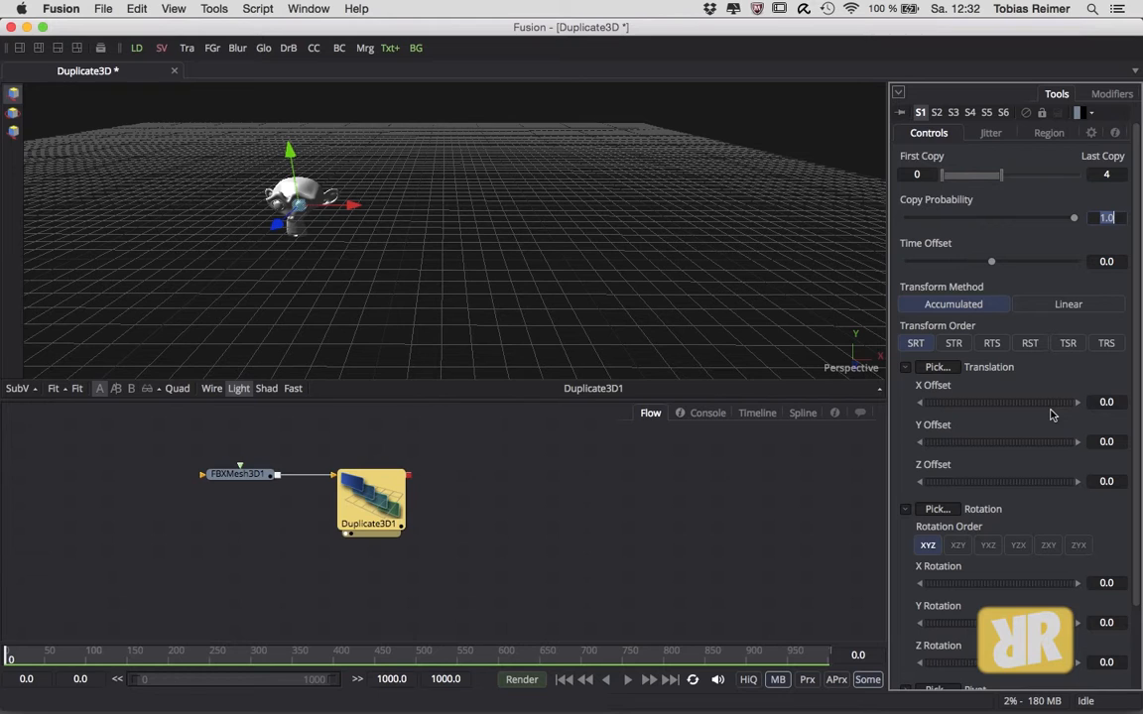
{"action": "left_click", "coordinate": [1105, 402]}
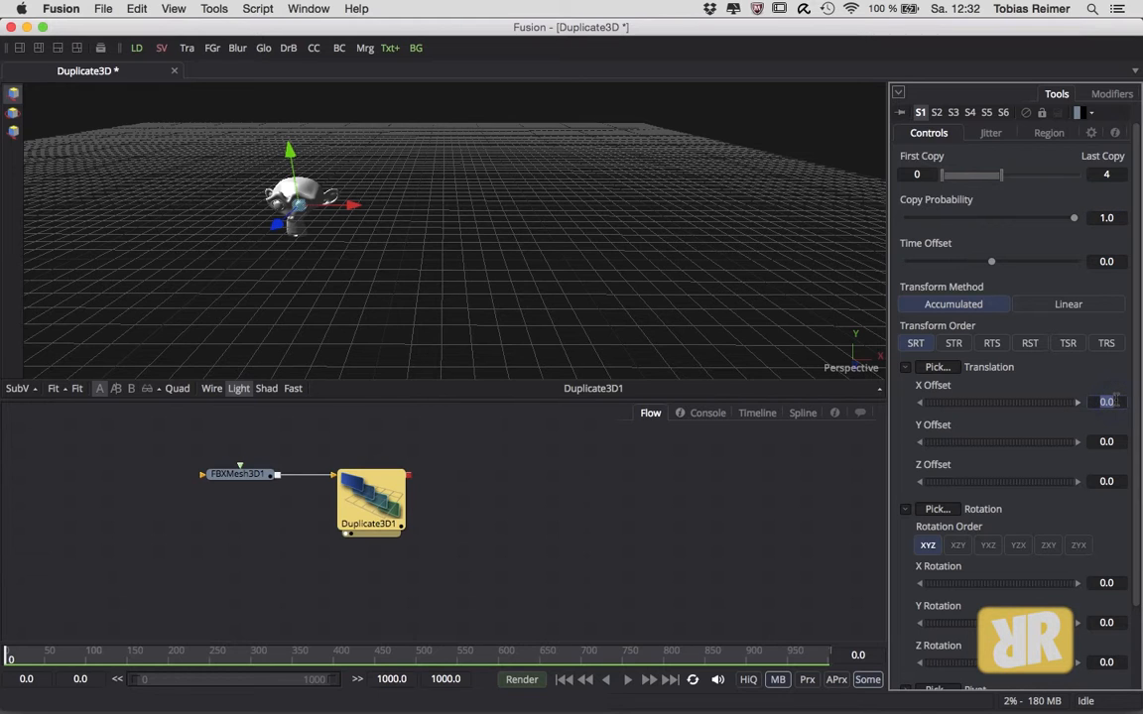
{"action": "type", "text": "1.5"}
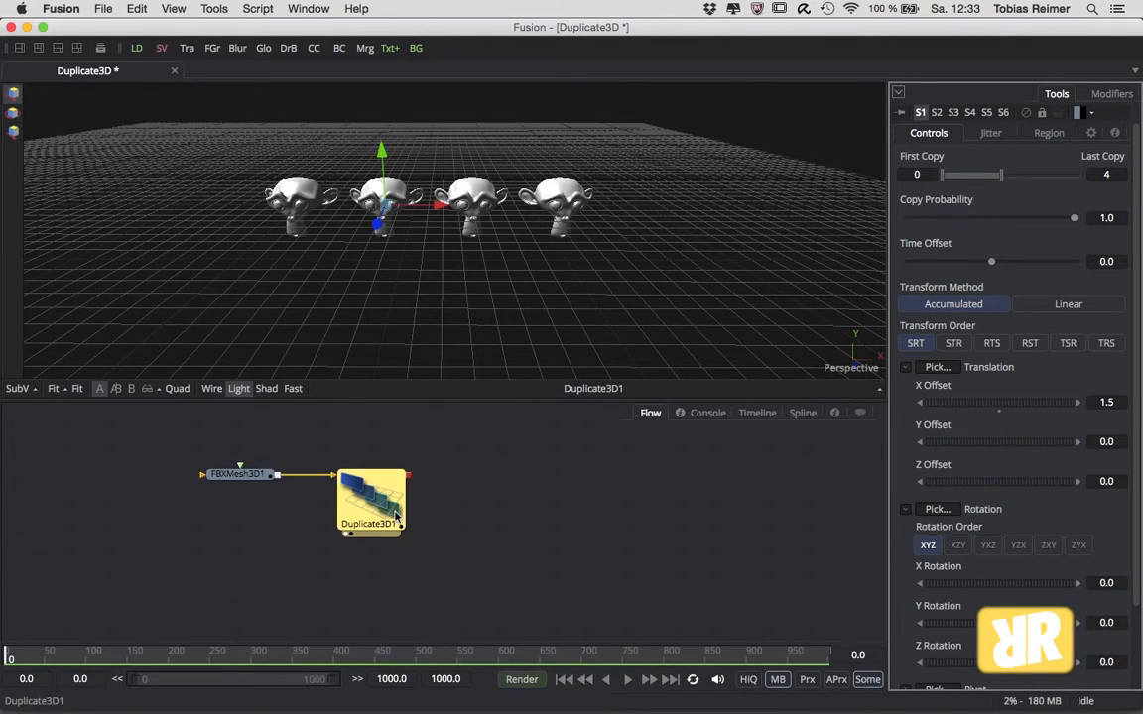
{"action": "mouse_move", "coordinate": [375, 488]}
{"action": "type", "text": "dup"}
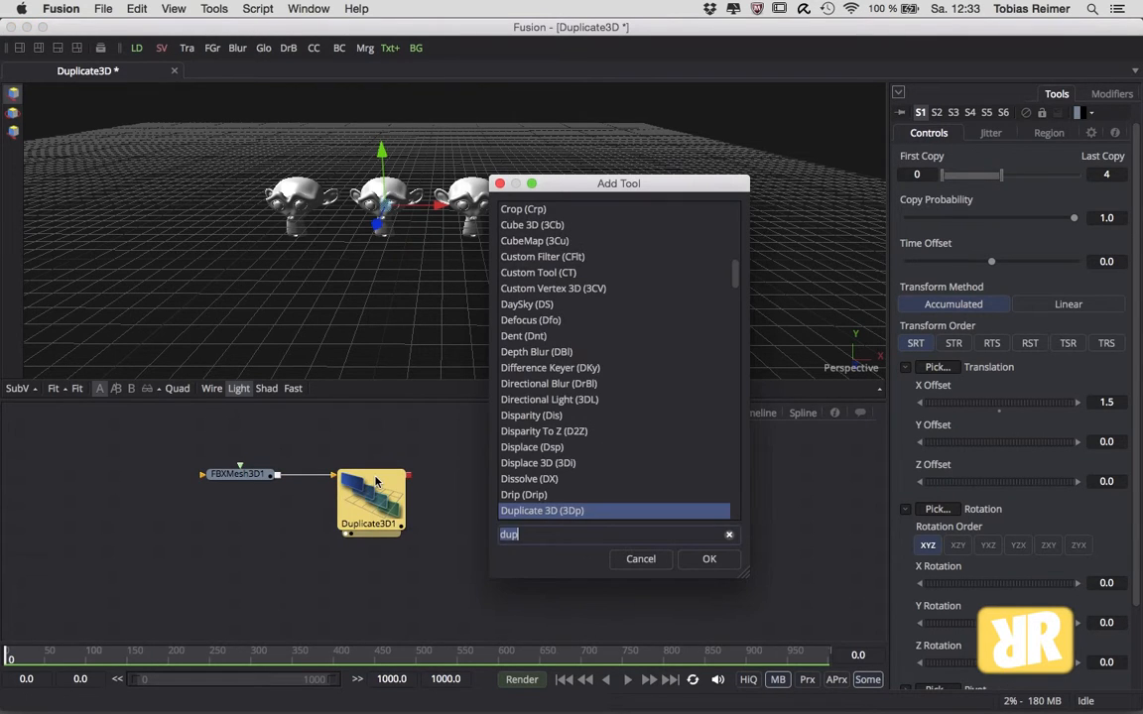
- Add Duplicate3D2 after the first and set its Y Offset to 1.5
{"action": "left_click", "coordinate": [709, 559]}
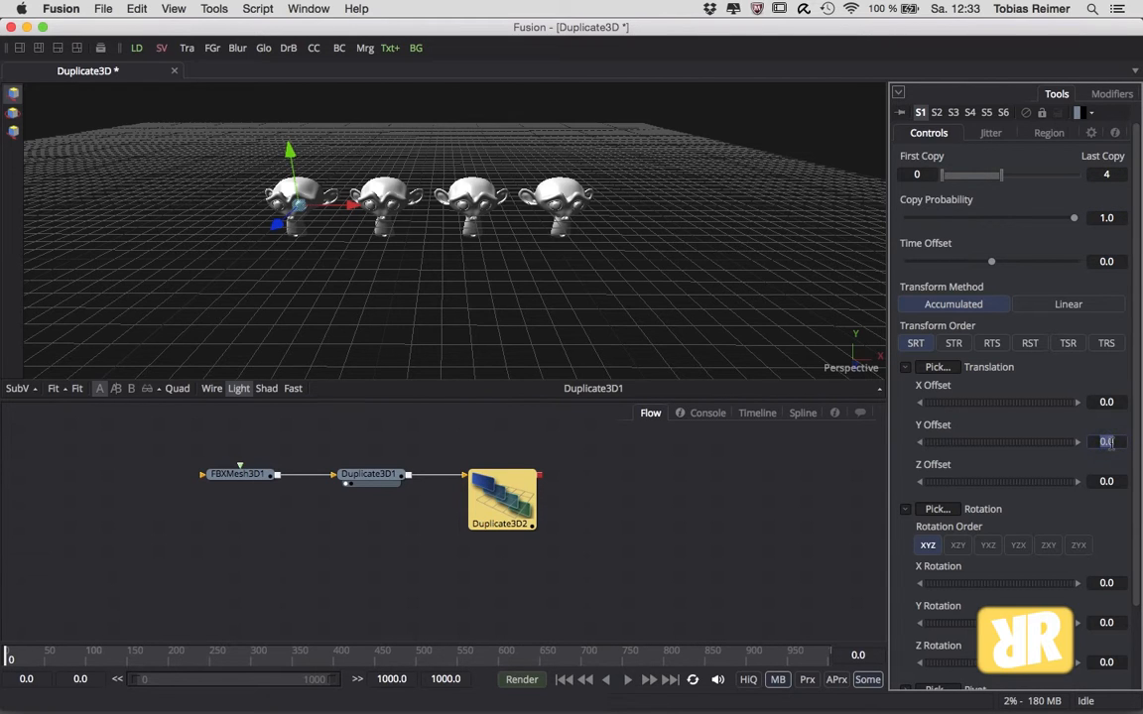
{"action": "type", "text": "1.5"}
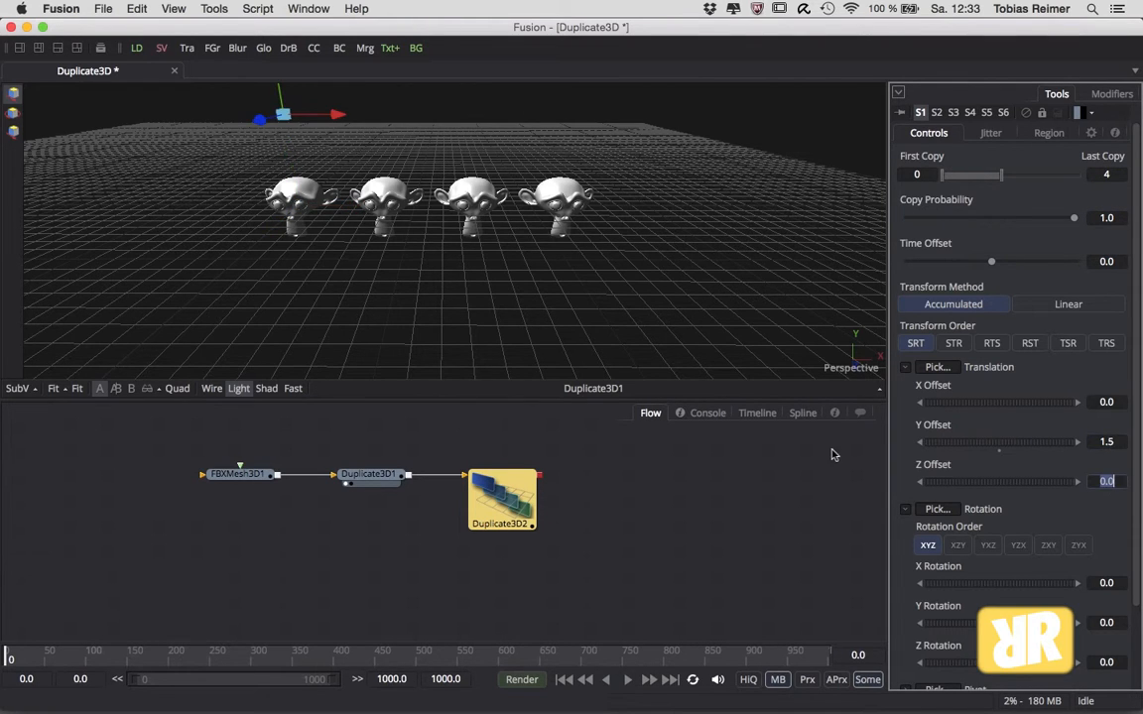
{"action": "left_click", "coordinate": [501, 501]}
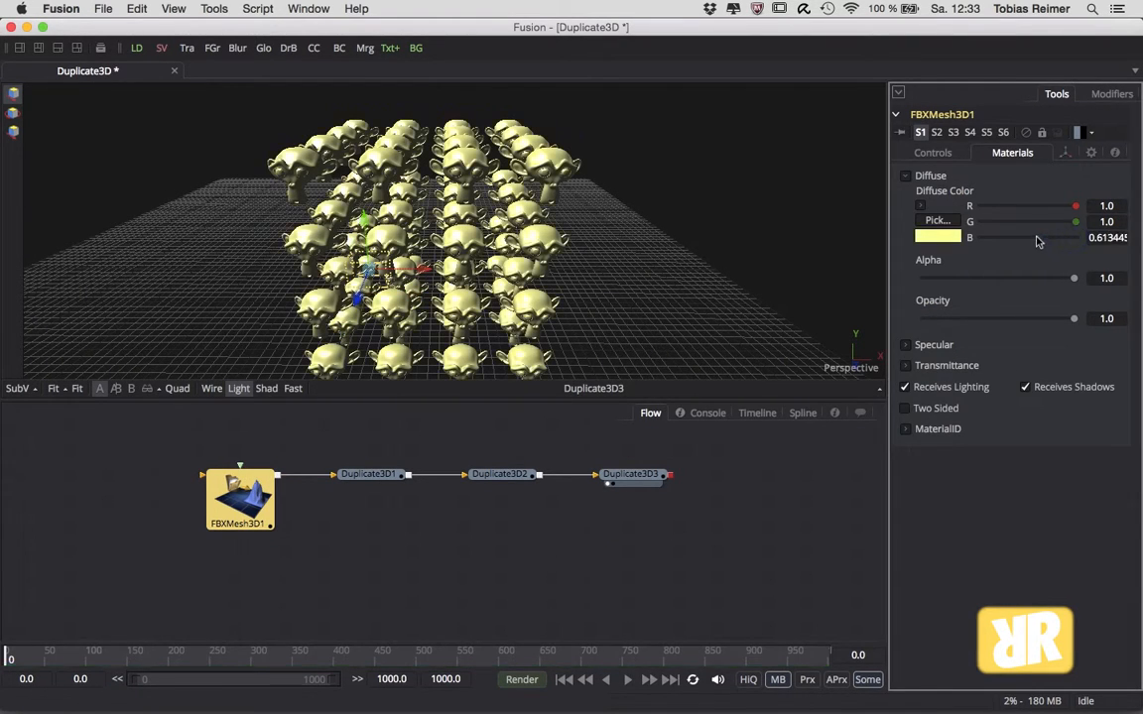
- Shift FBXMesh3D1's diffuse colour to green, turning the copy grid green
{"action": "left_click_drag", "start_coordinate": [1075, 205], "coordinate": [1038, 205]}
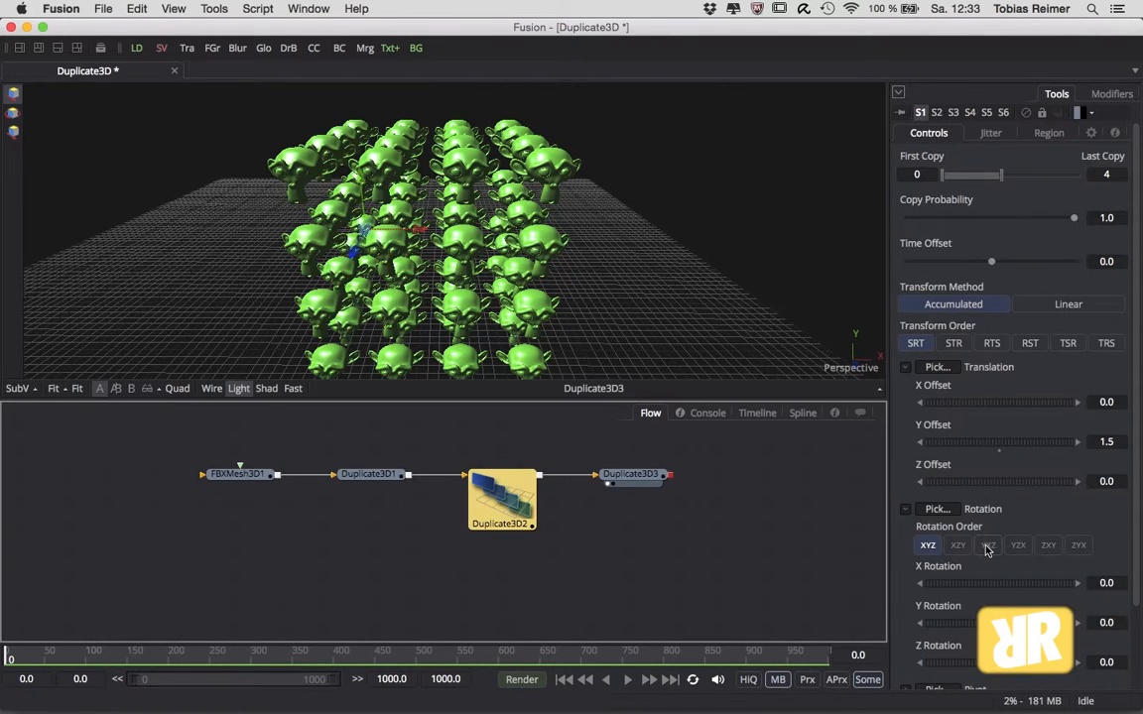
{"action": "scroll", "scroll_direction": "down", "scroll_amount": 3}
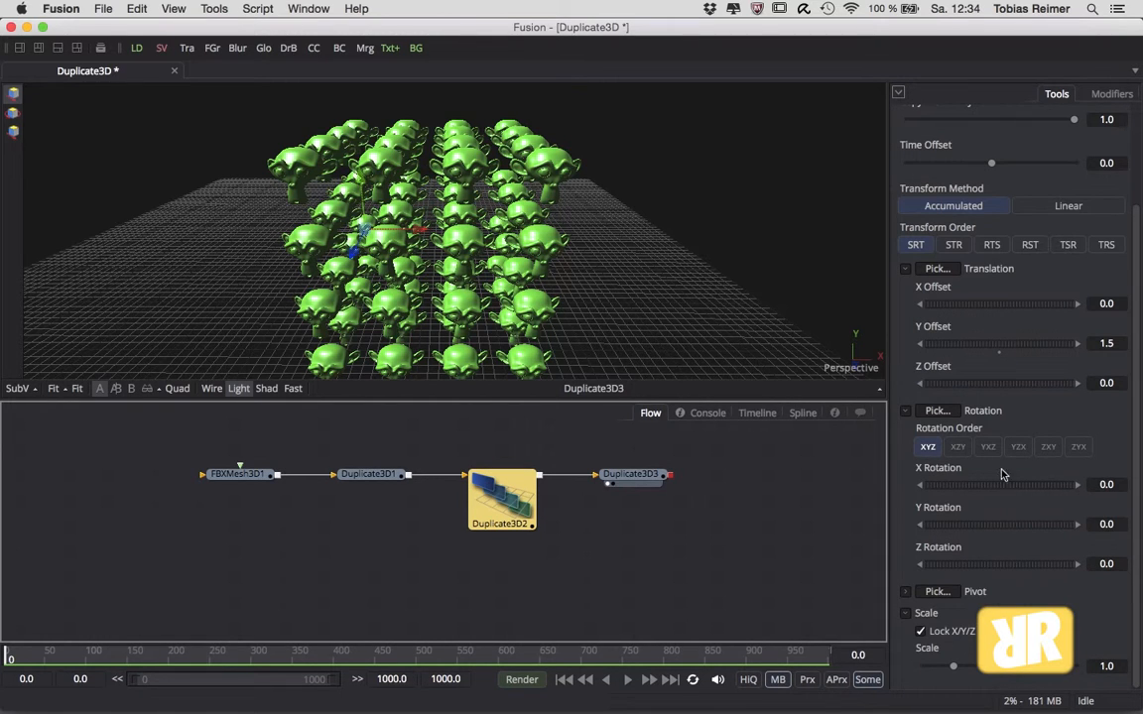